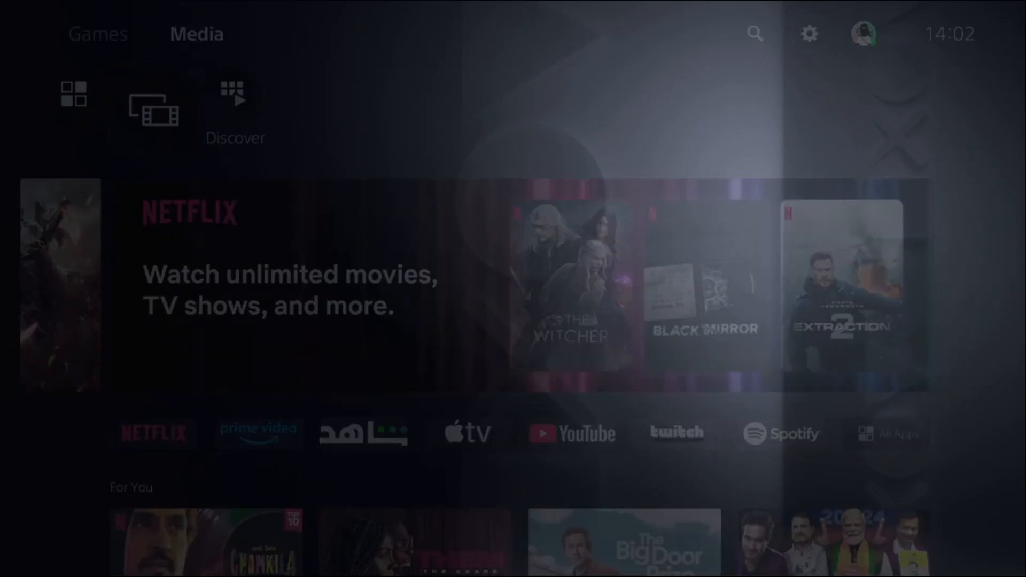
Step: Review the network Connection Status, then show the Set Up Internet Connection list with Arial13 connected
left_click(809, 33)
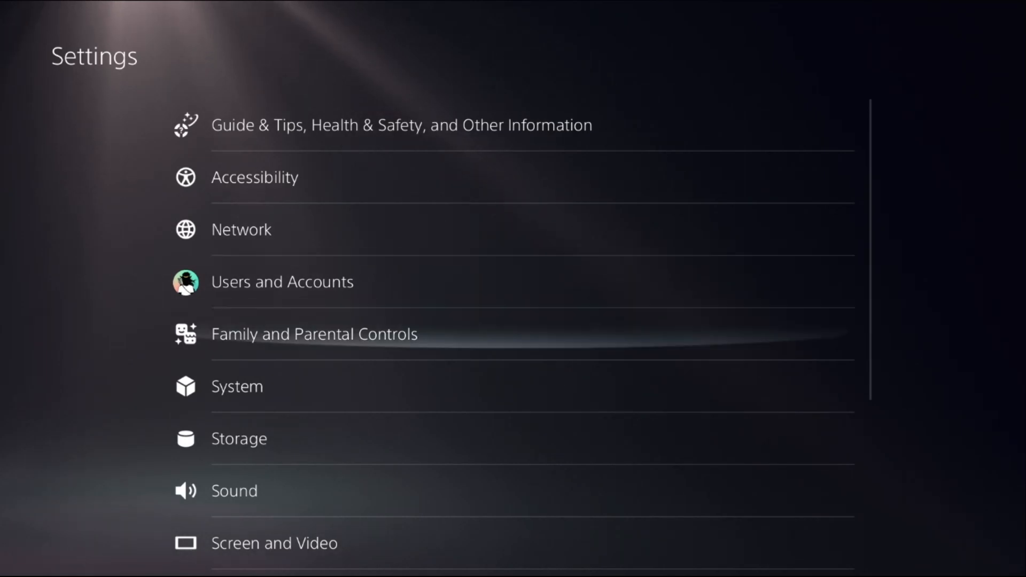
left_click(241, 229)
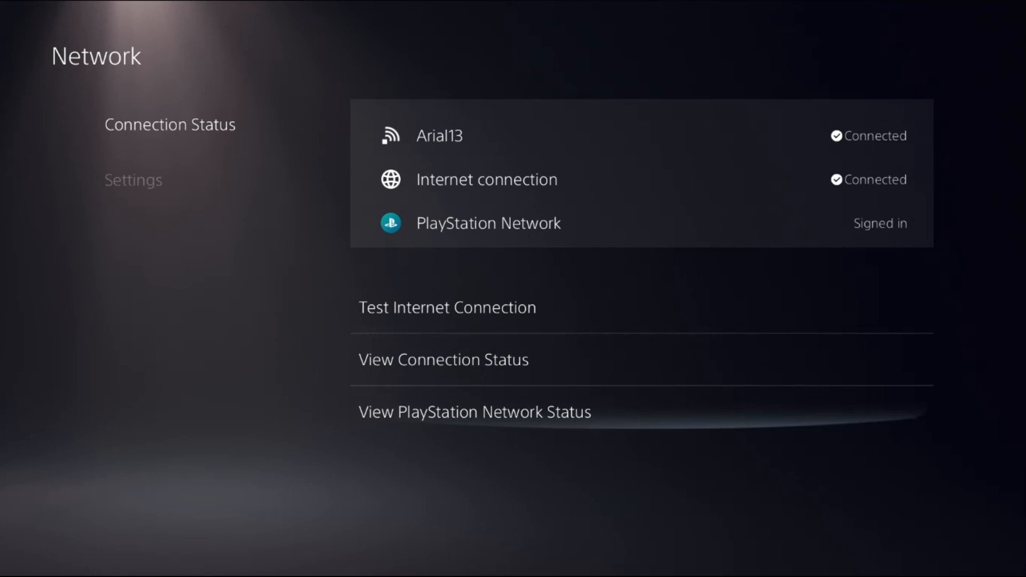
left_click(475, 413)
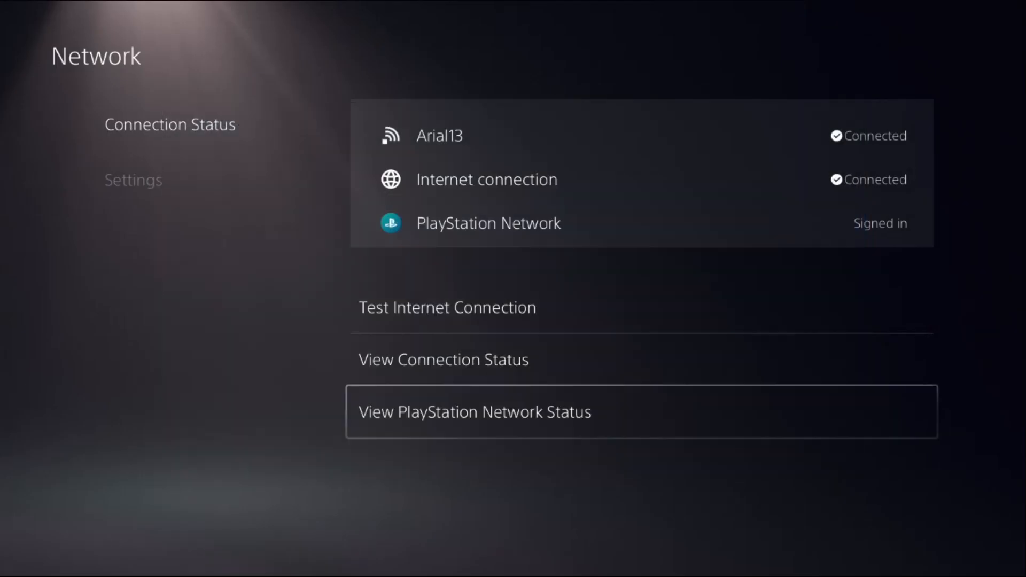
left_click(133, 180)
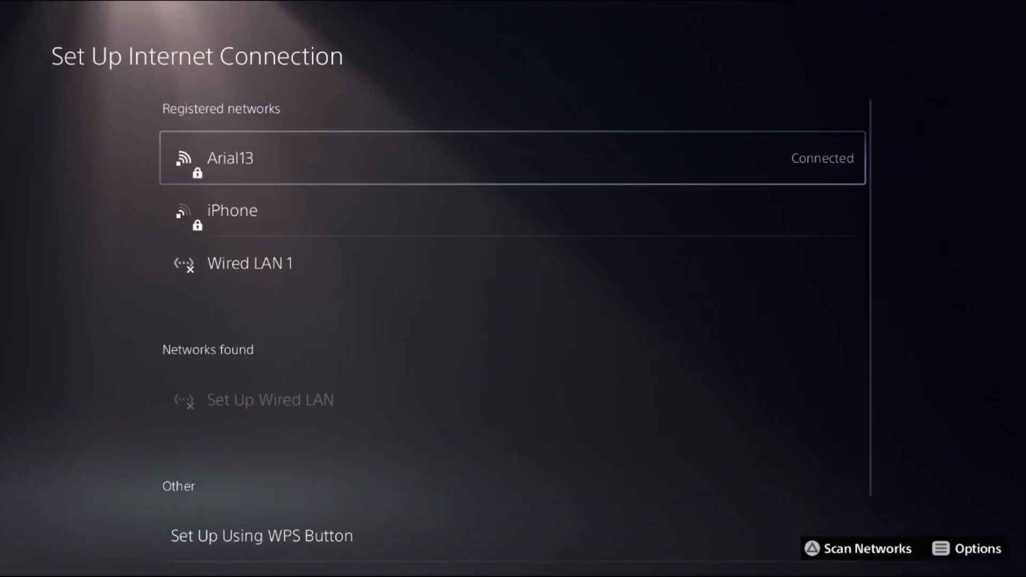
Step: Bring up Advanced Settings for the Arial13 Wi-Fi connection via its Options menu
left_click(974, 547)
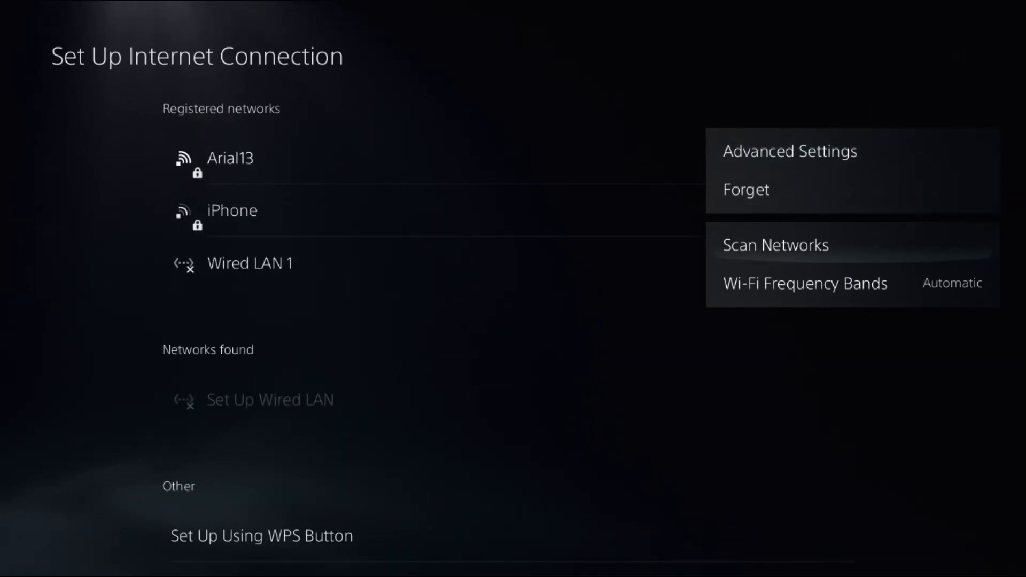
left_click(805, 283)
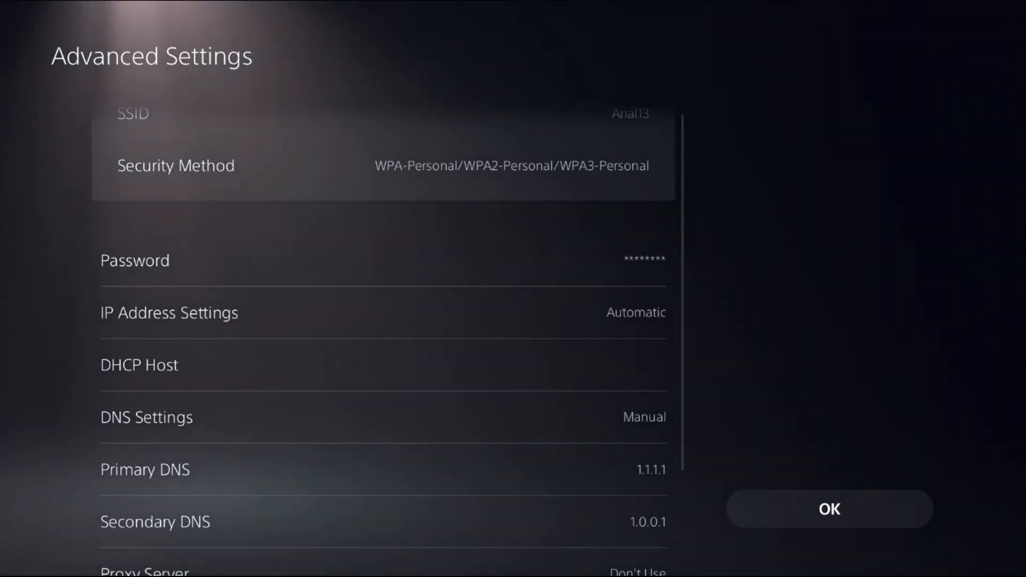
Step: Switch DNS Settings to Manual and confirm primary 1.1.1.1 and secondary 1.0.0.1
left_click(146, 417)
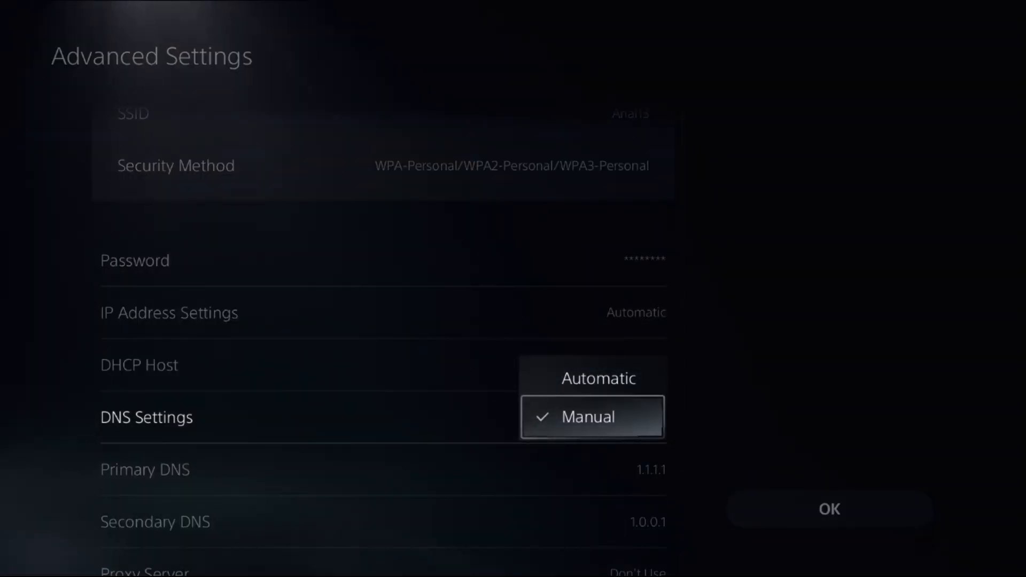
left_click(588, 417)
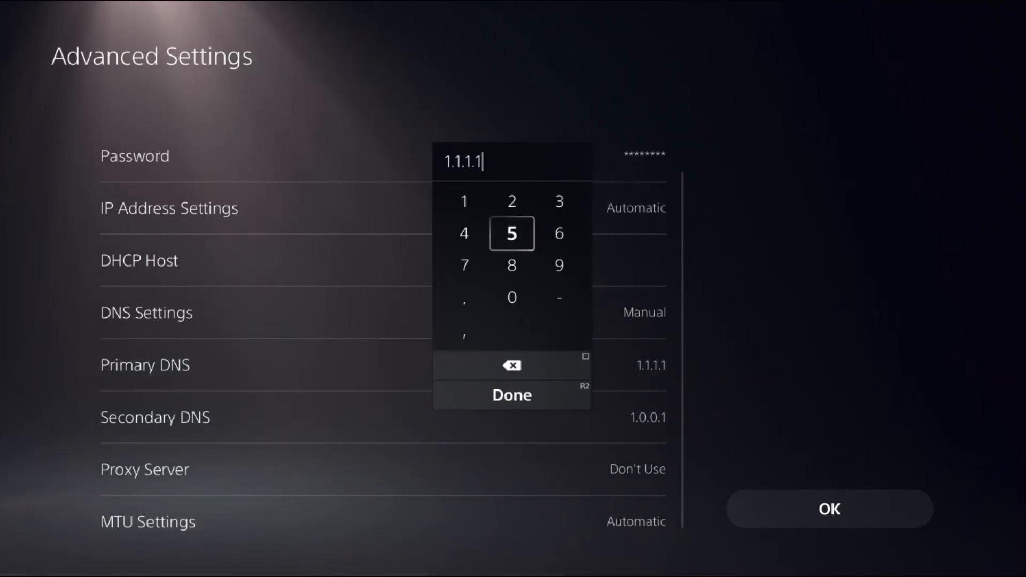
left_click(511, 394)
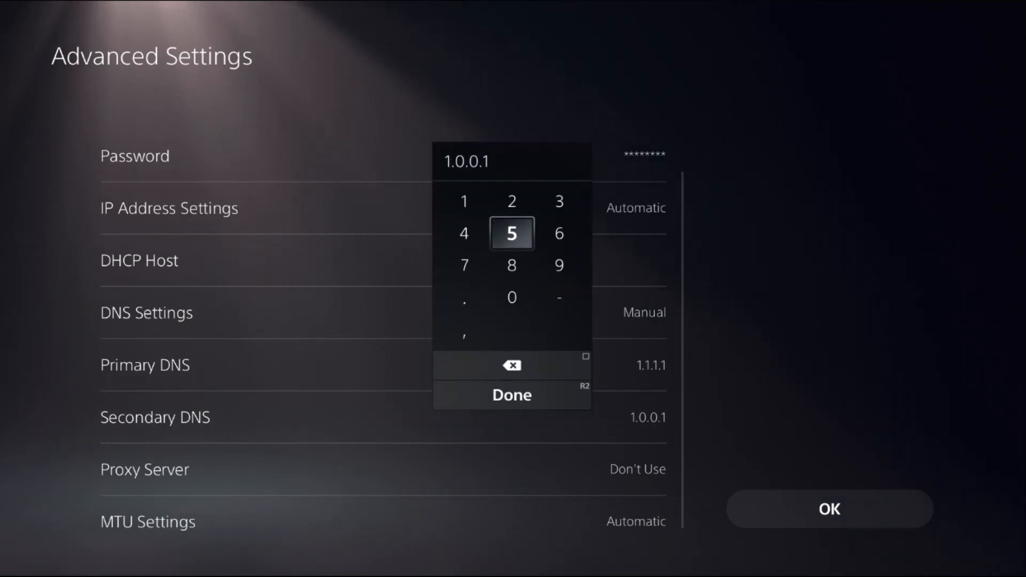
left_click(512, 394)
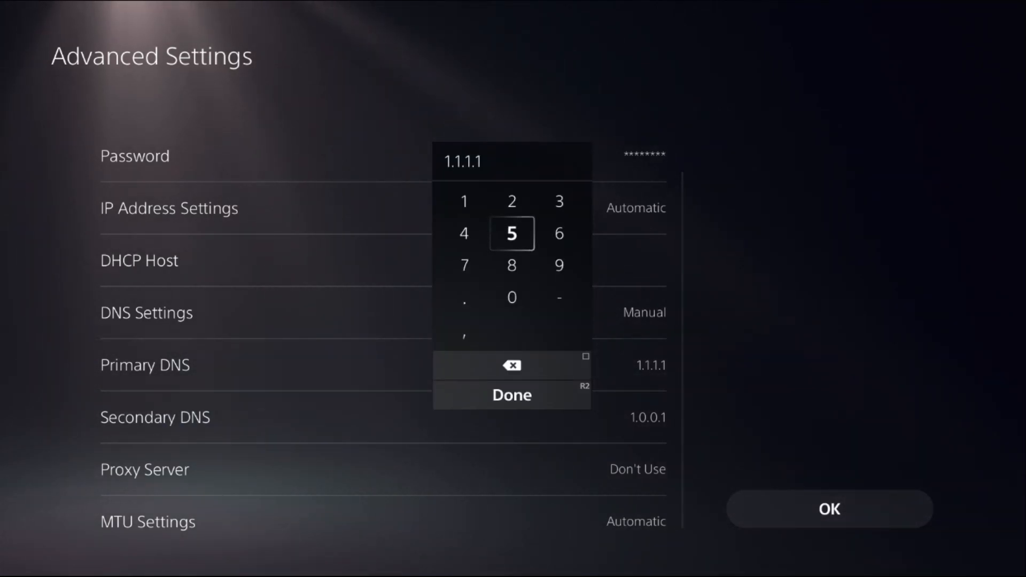
Step: Re-confirm both DNS entries at 1.1.1.1 / 1.0.0.1 and save the advanced network settings
left_click(512, 394)
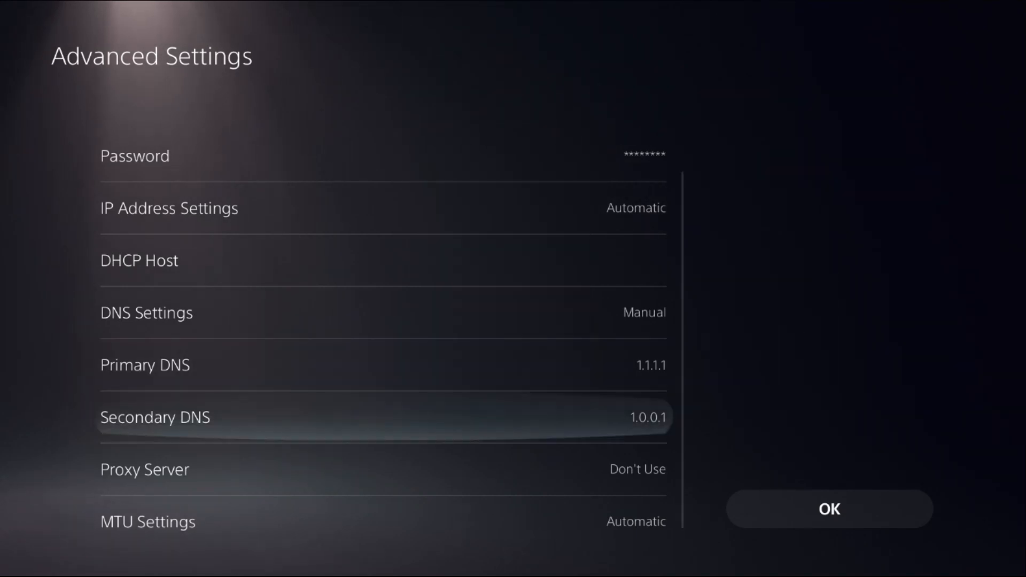
left_click(382, 416)
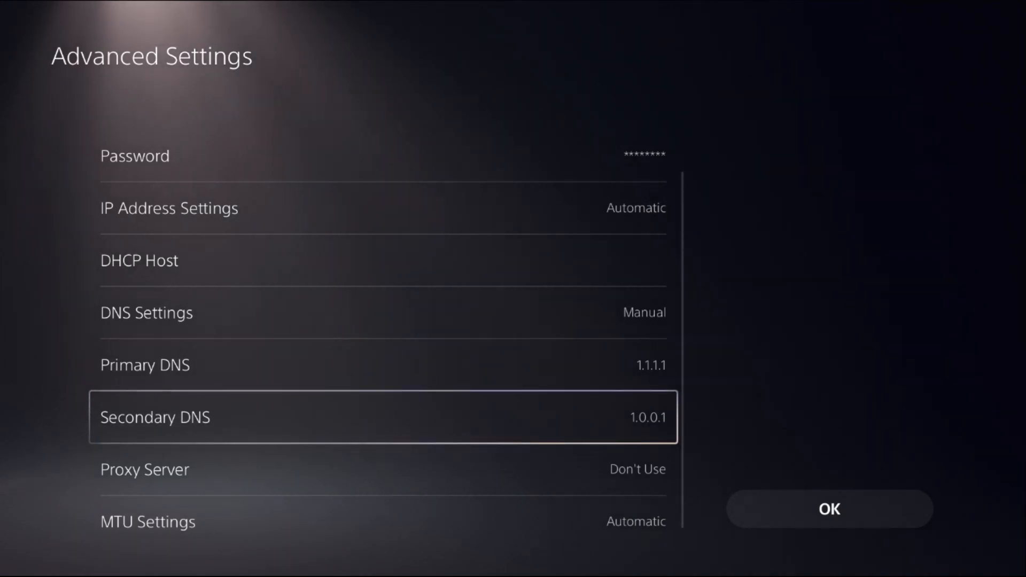
left_click(383, 417)
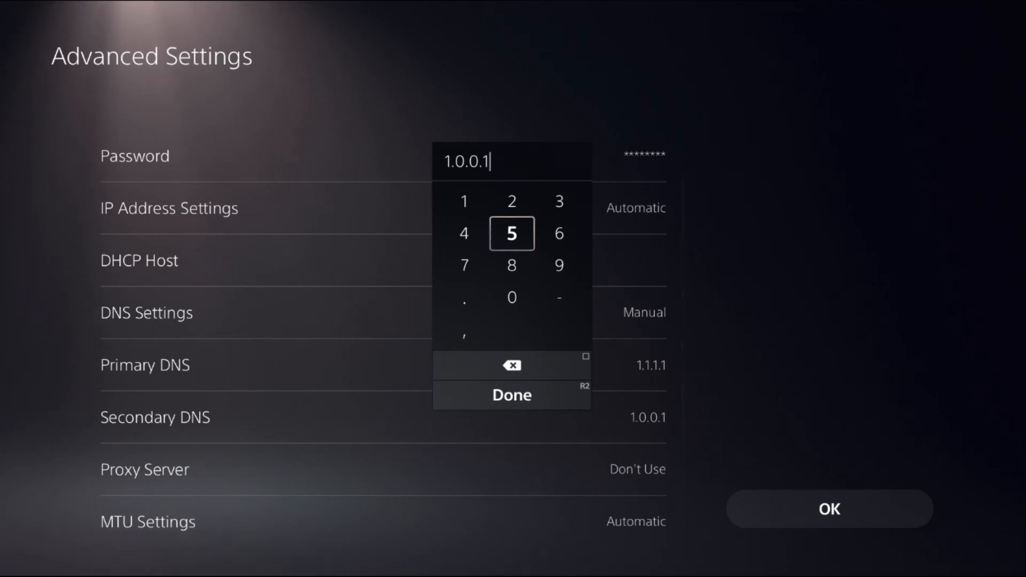
left_click(512, 396)
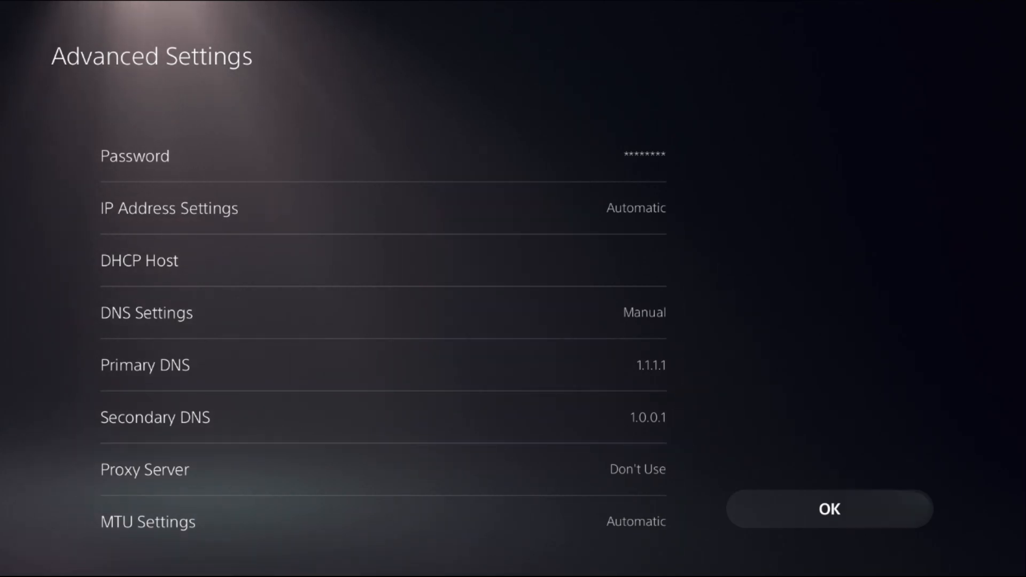
left_click(830, 509)
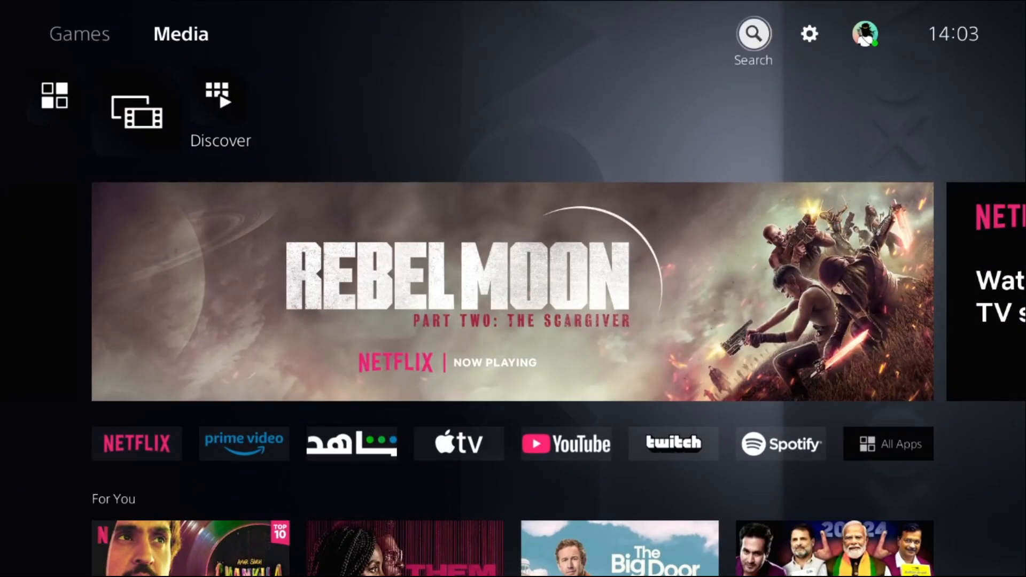
Step: Restore the console's licenses from Users and Accounts and acknowledge completion
left_click(809, 33)
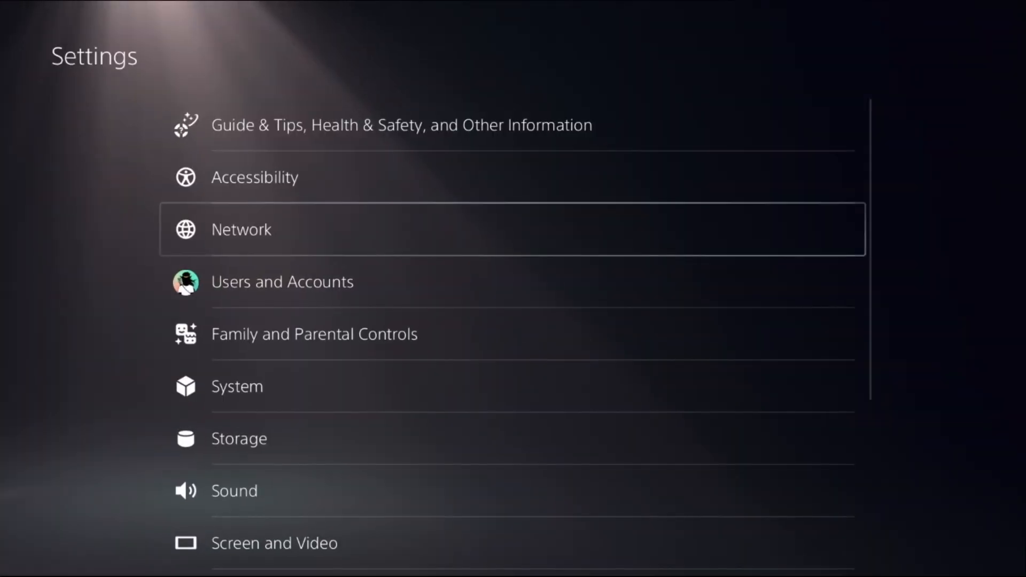
left_click(282, 281)
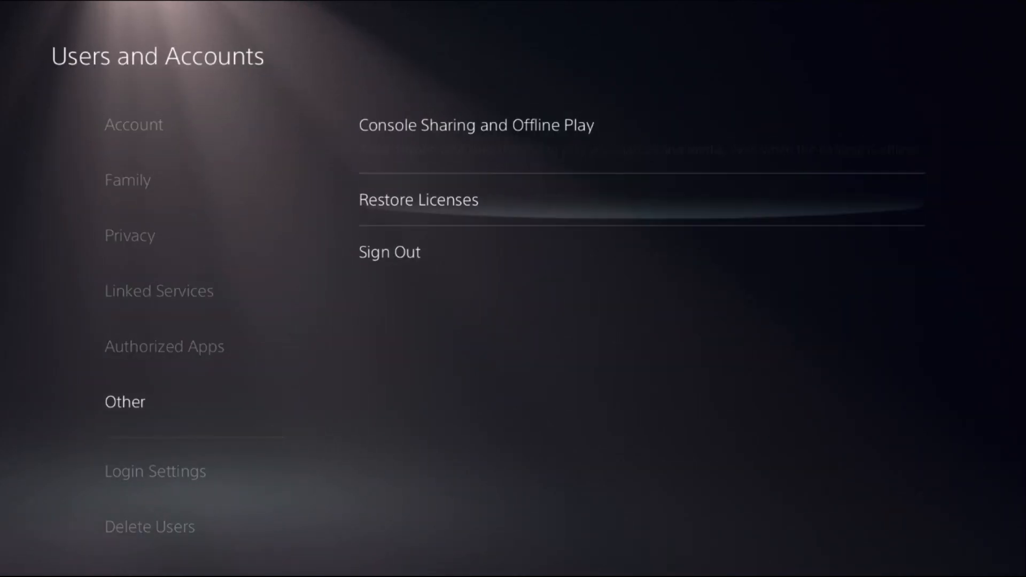
left_click(418, 200)
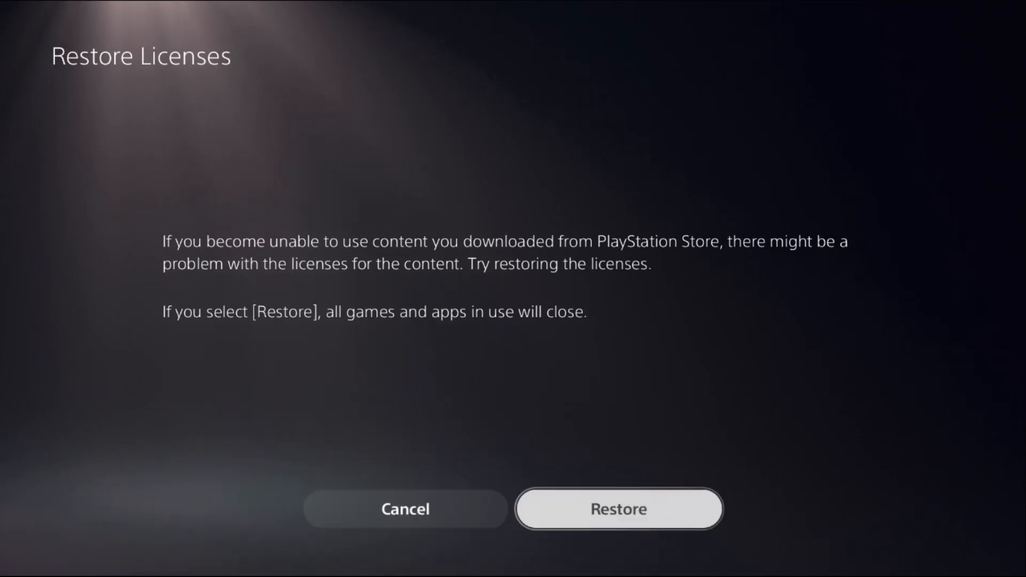
left_click(618, 508)
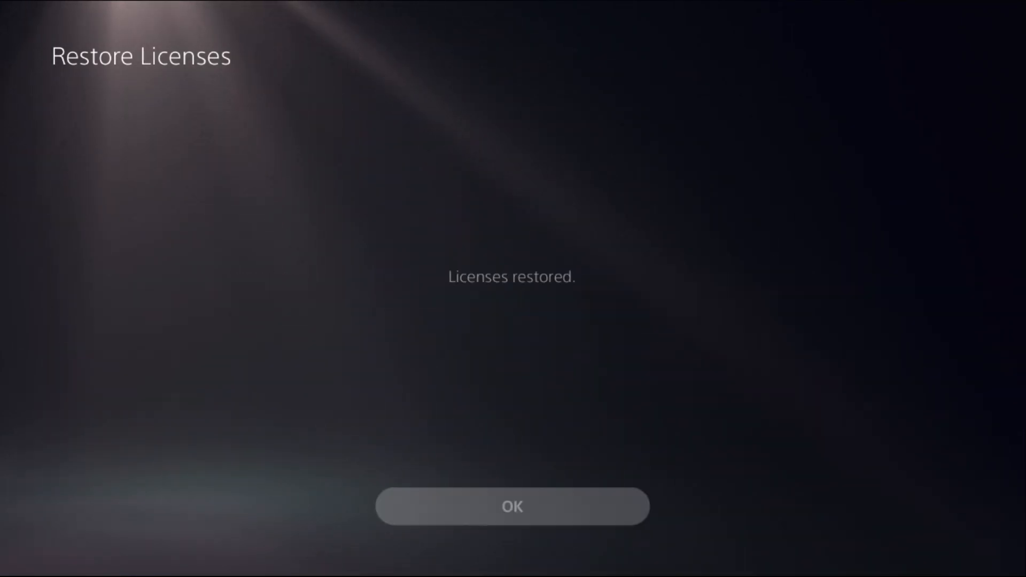
left_click(511, 505)
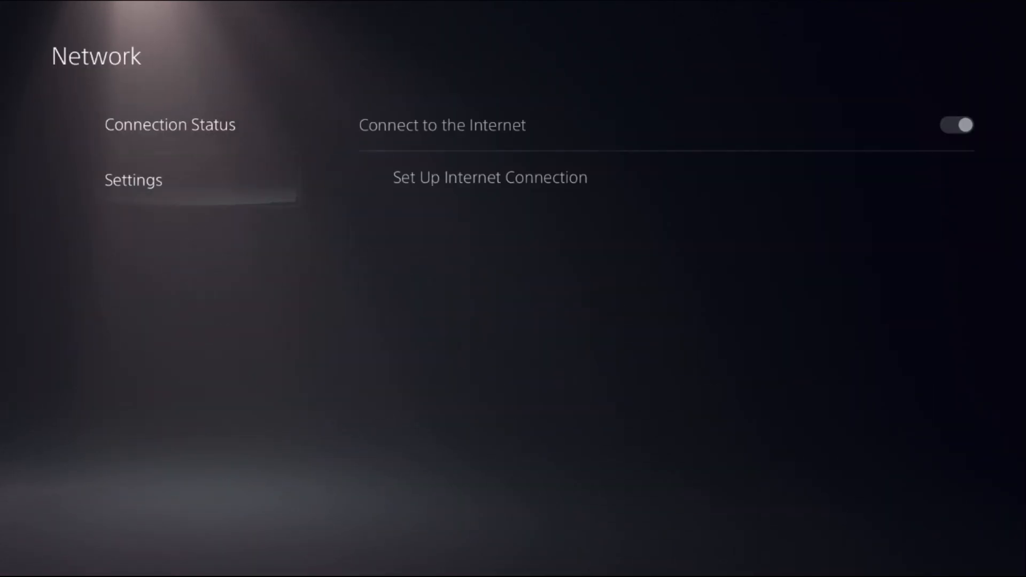